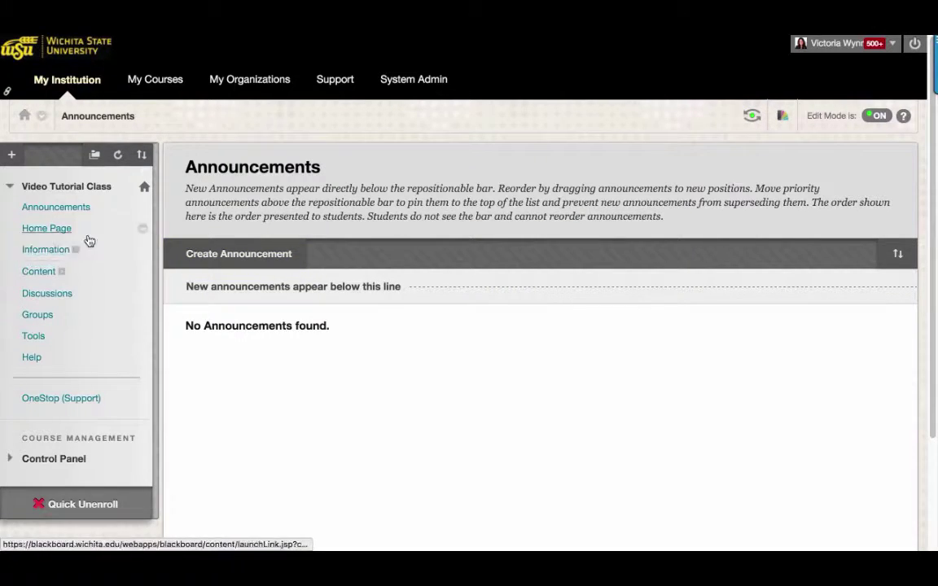
Open the course Home Page showing To Do, My Tasks and Needs Attention modules
click(46, 228)
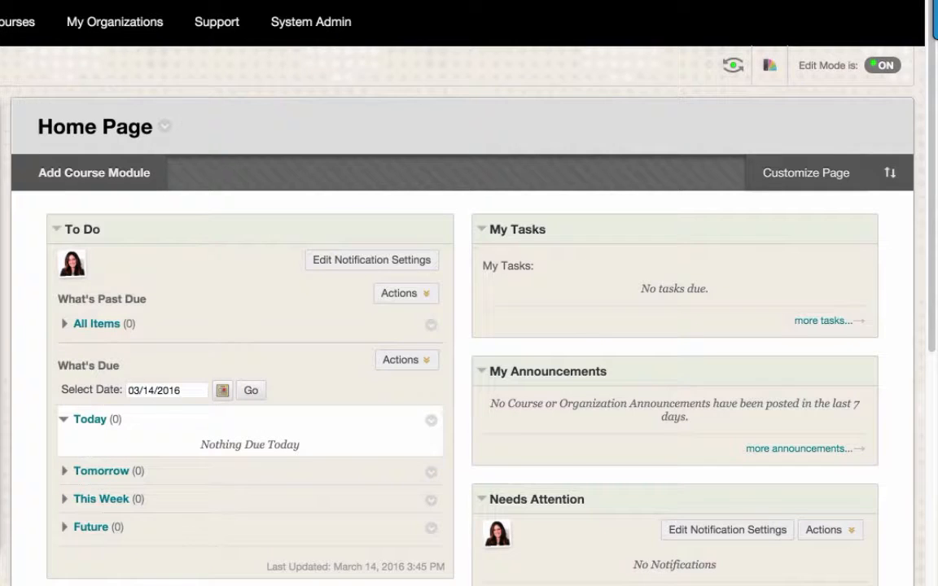
mouse_move(93, 172)
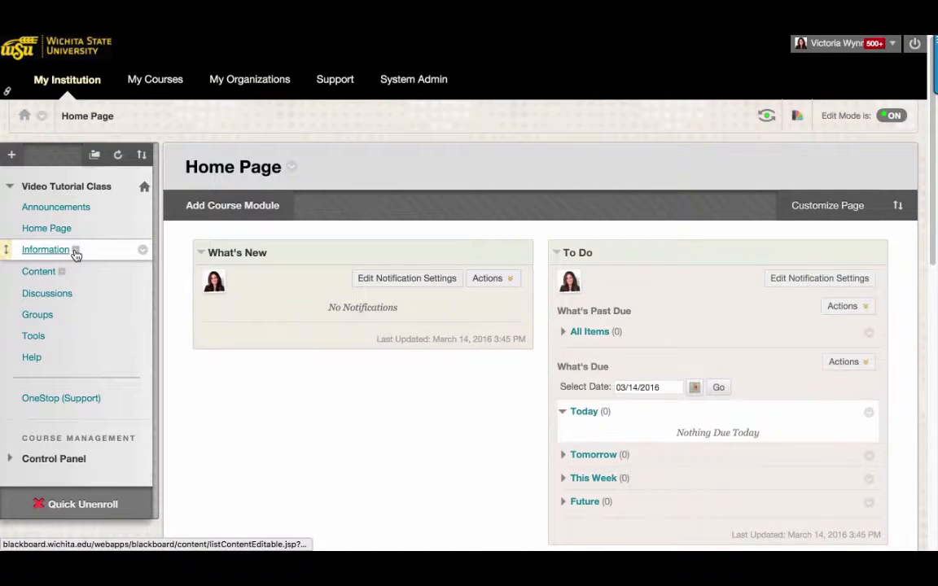
Open the empty Information content area from the course menu
click(45, 250)
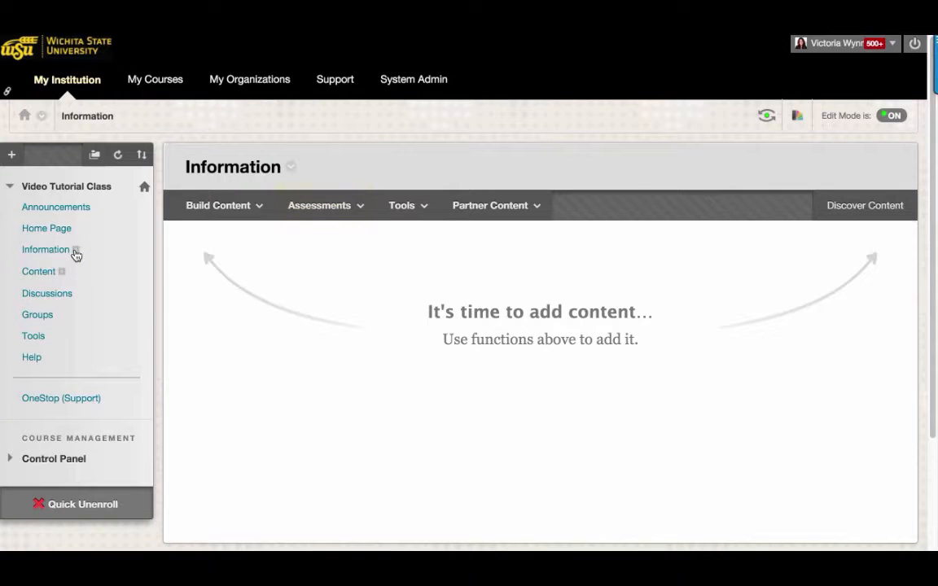
mouse_move(46, 293)
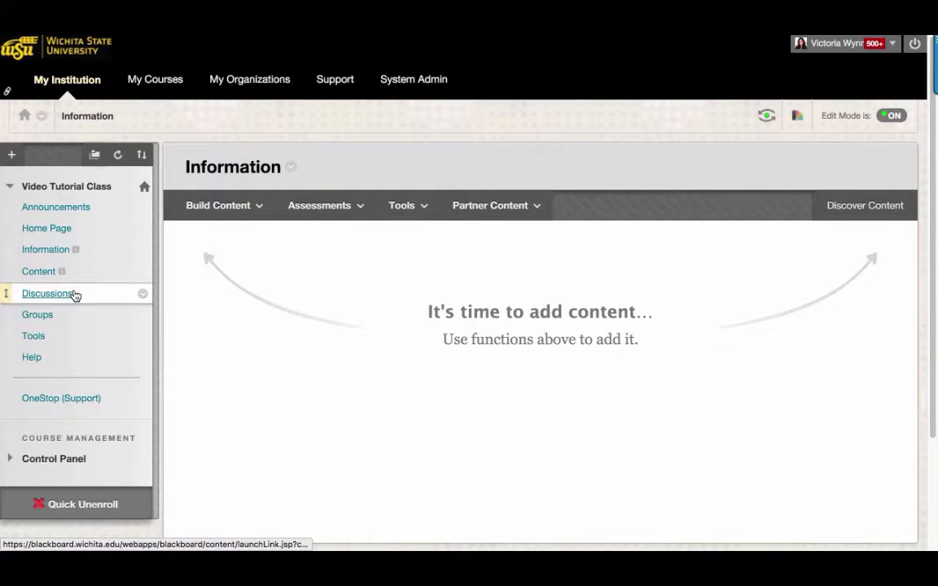
Open the course Discussion Board, which has no forums yet
click(47, 293)
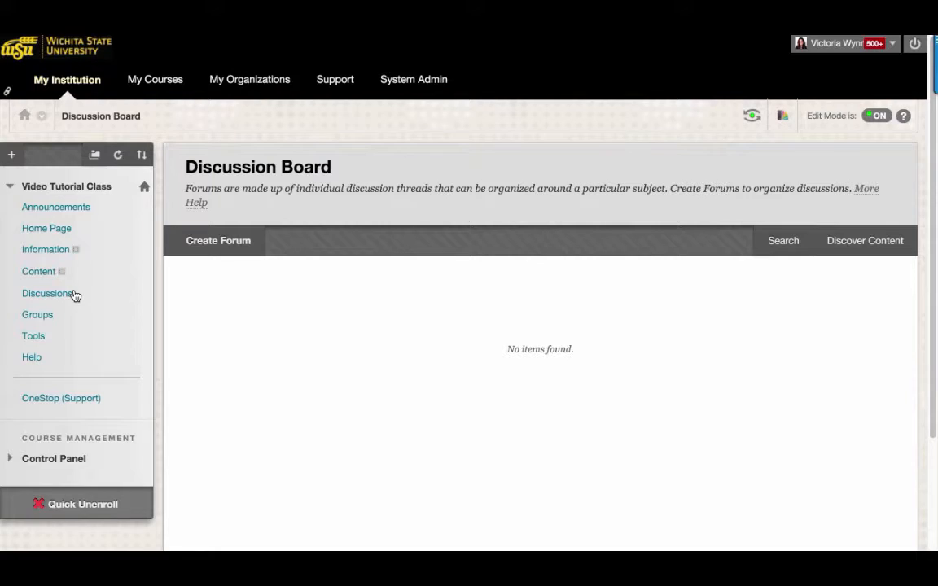
mouse_move(218, 240)
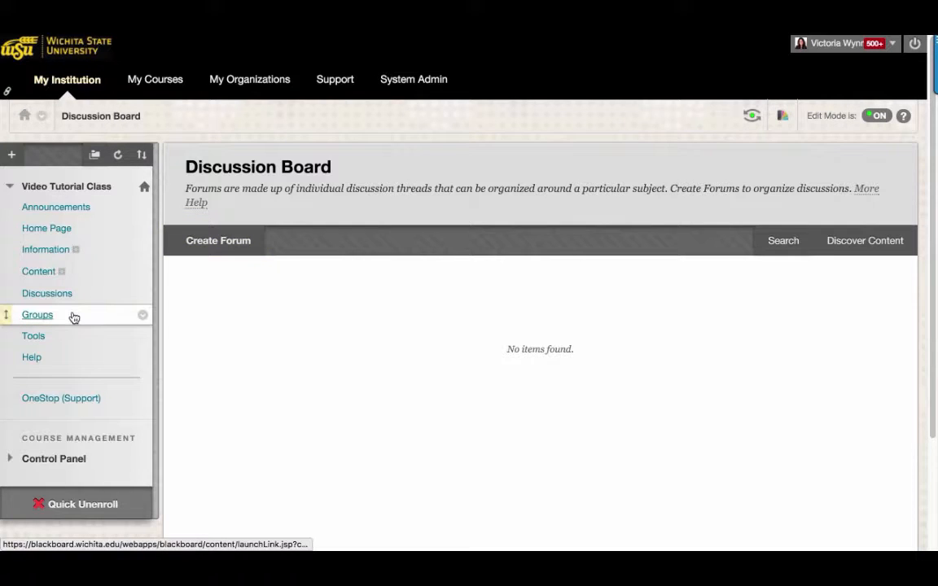
Open the course Groups page, which shows no groups yet
click(37, 314)
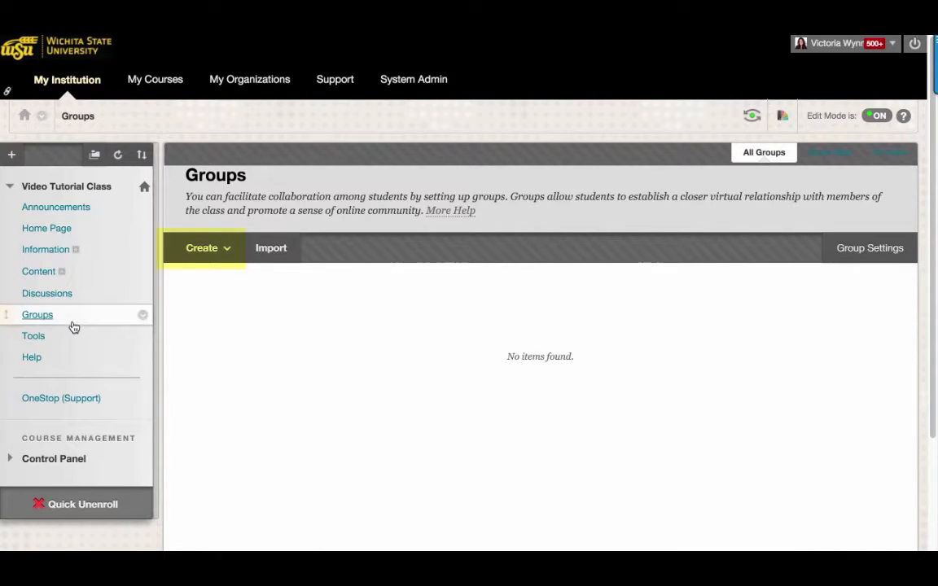
Show the Tools list and expand the Control Panel's course management categories
click(33, 336)
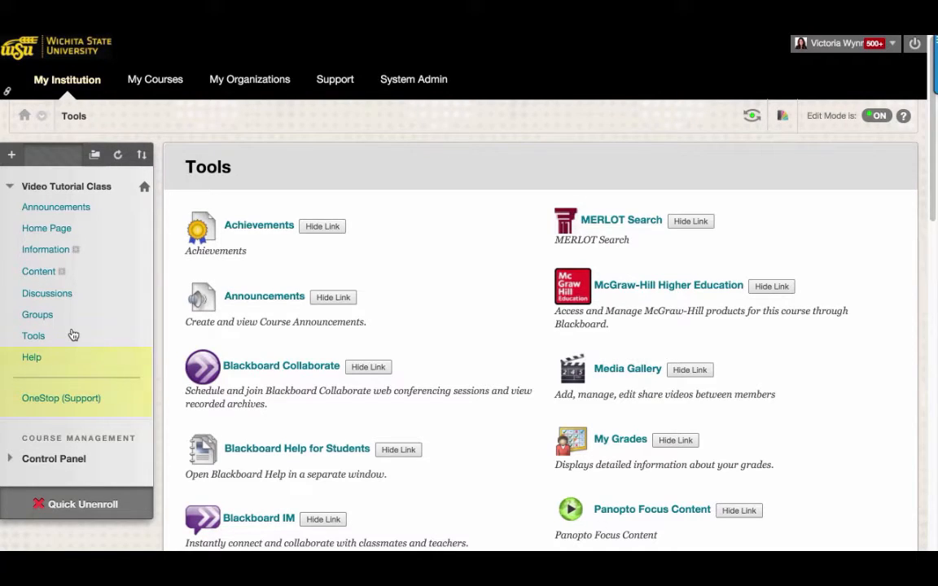
scroll(down, 3)
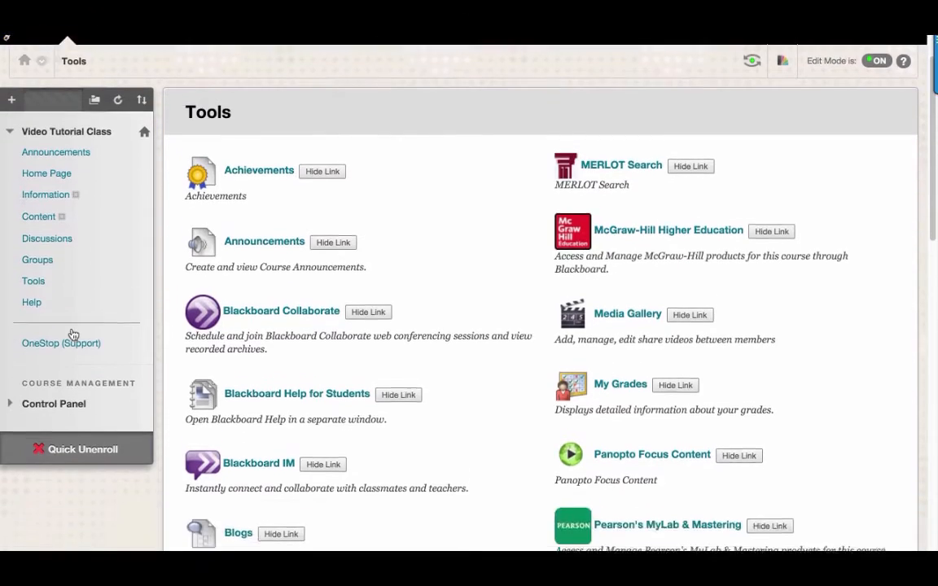
click(53, 404)
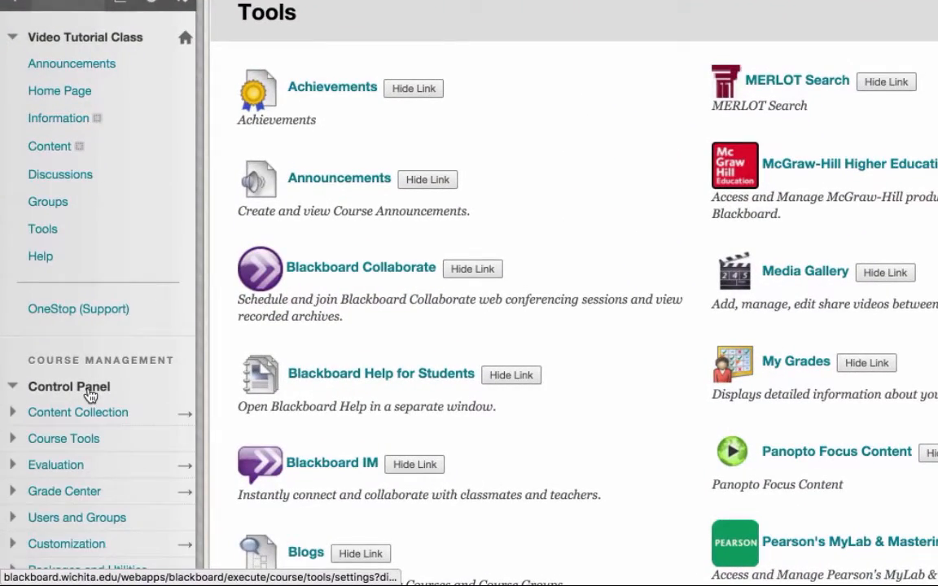
scroll(down, 3)
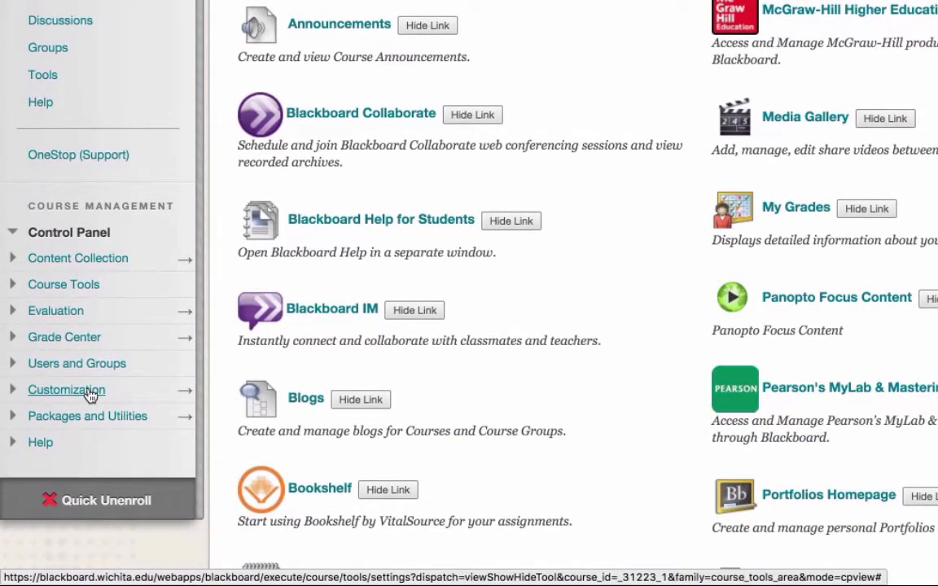
mouse_move(67, 389)
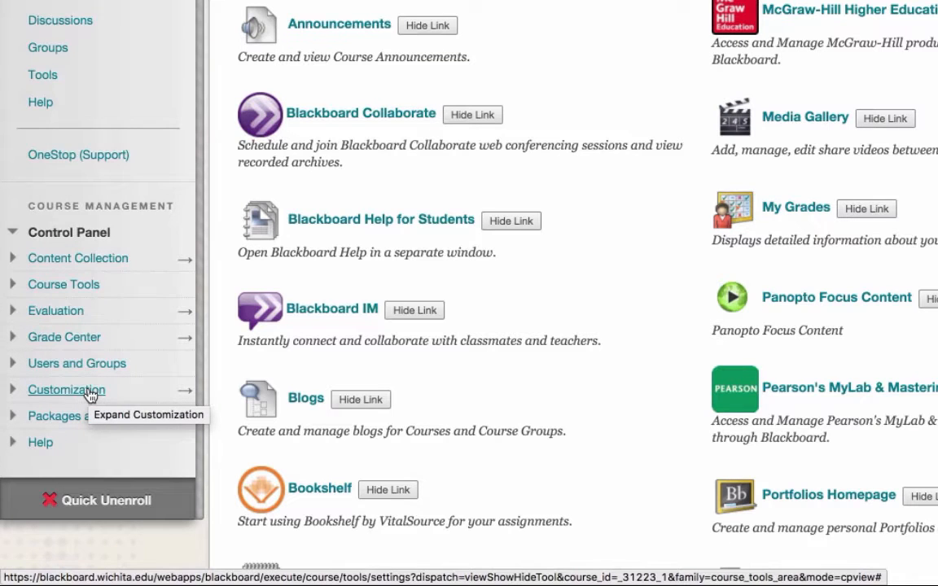